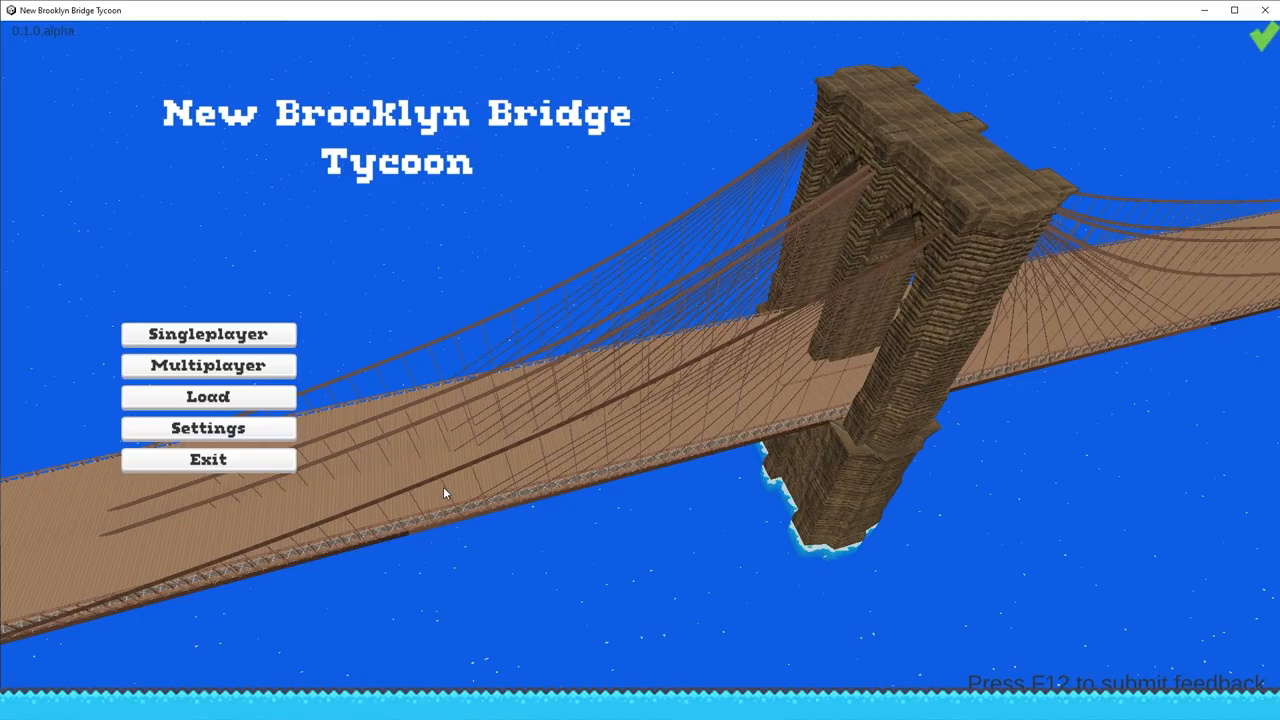
Start a singleplayer game and confirm Ready to begin playing on the bridge.
{"action": "left_click", "coordinate": [208, 332]}
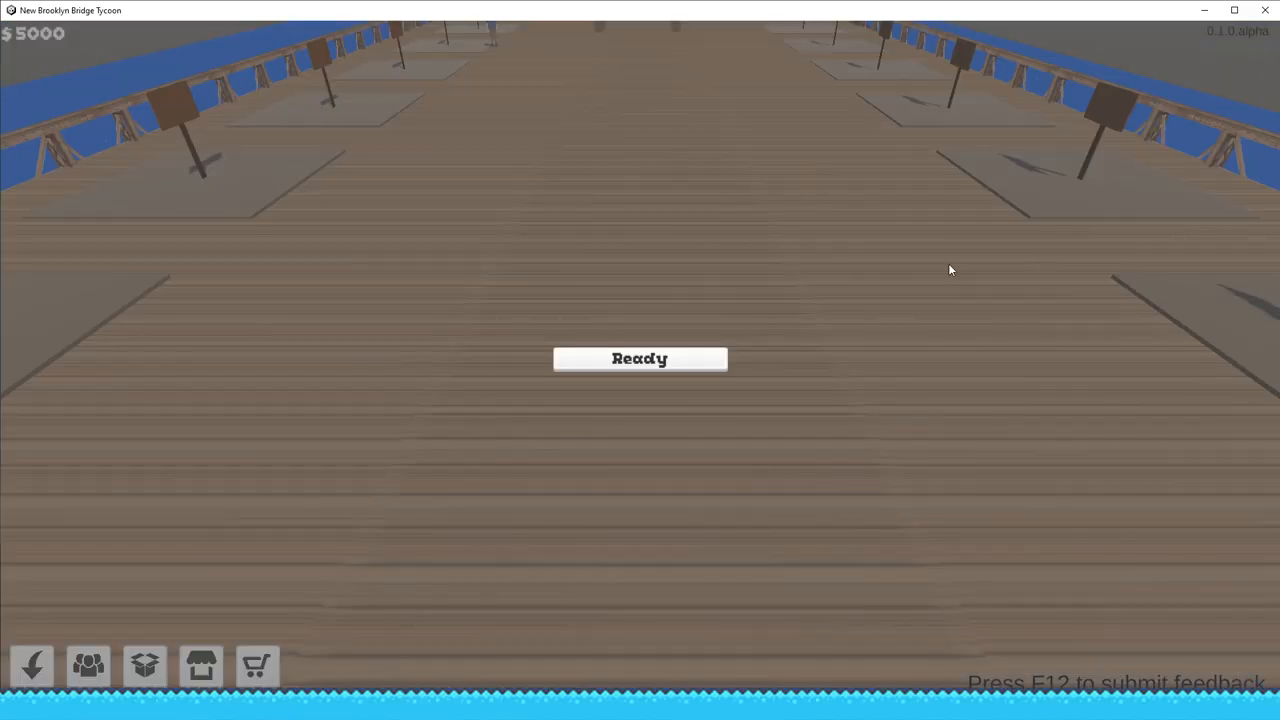
{"action": "left_click", "coordinate": [640, 358]}
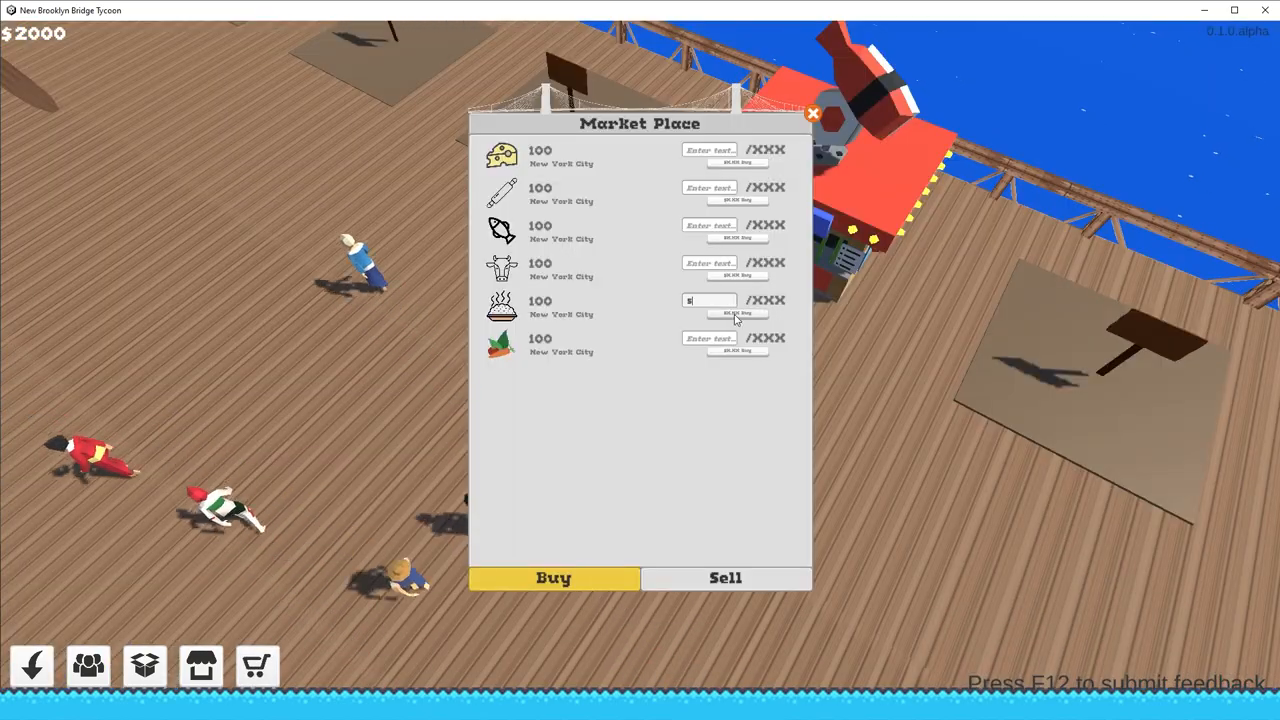
Close the Market Place and pan over the park showing shops and visitors.
{"action": "left_click", "coordinate": [814, 114]}
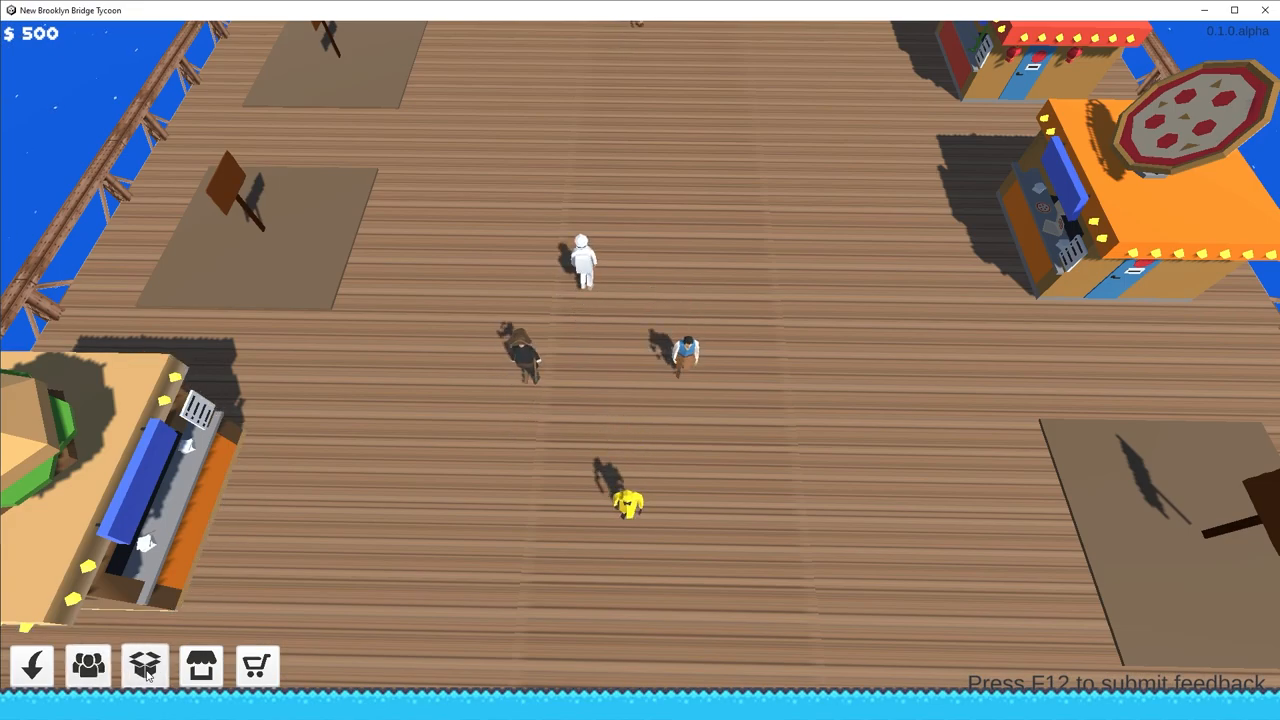
{"action": "left_click", "coordinate": [146, 668]}
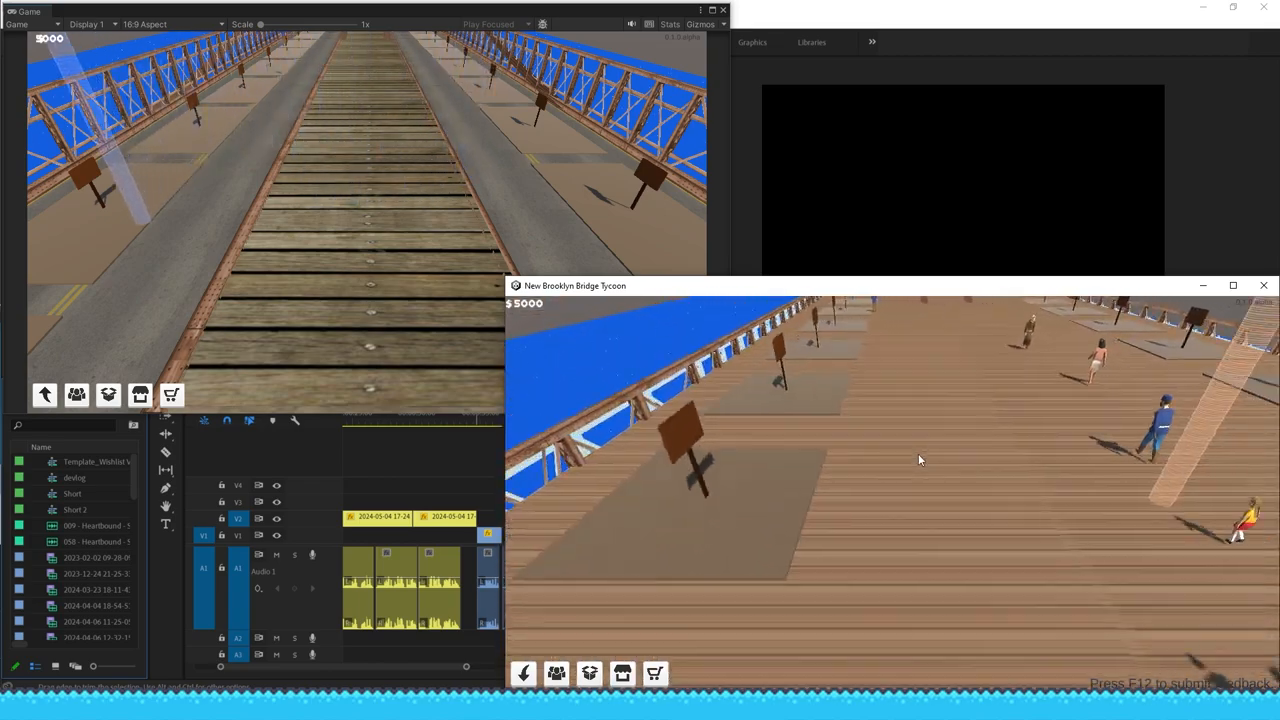
Play the build in the Game view, then return to the main menu's Settings Controls.
{"action": "left_click", "coordinate": [1232, 284]}
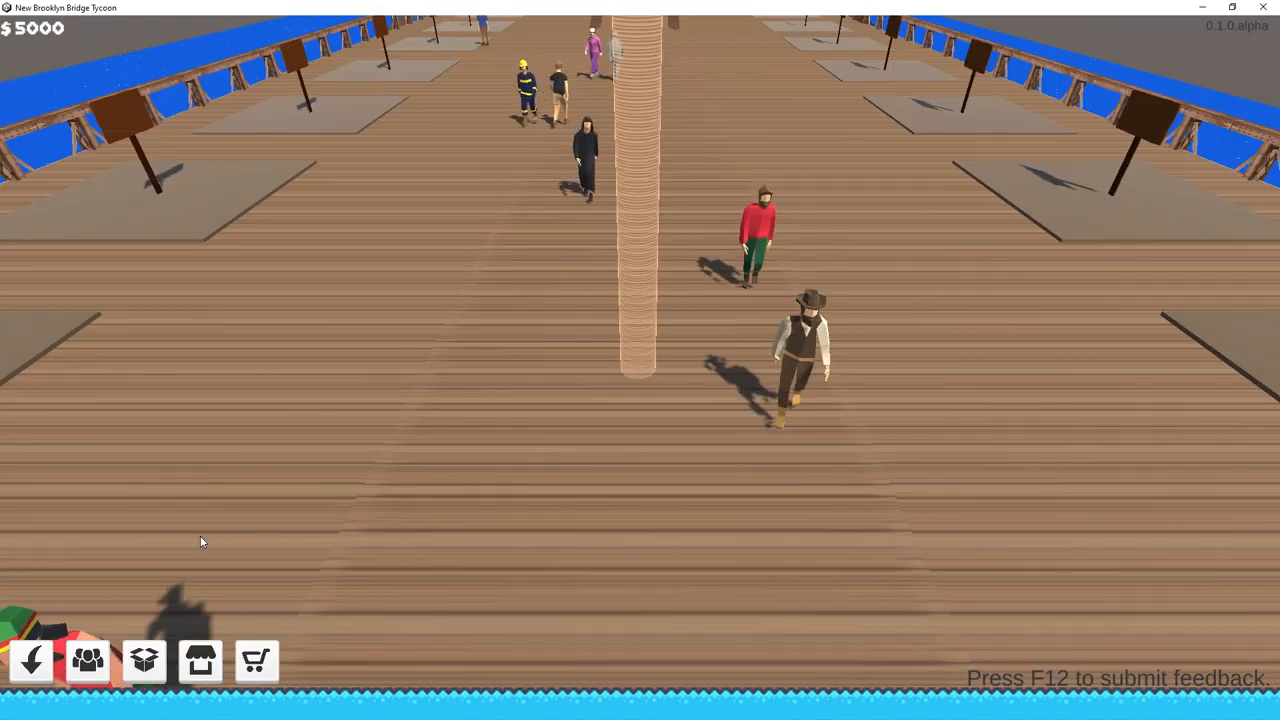
{"action": "left_click", "coordinate": [88, 660]}
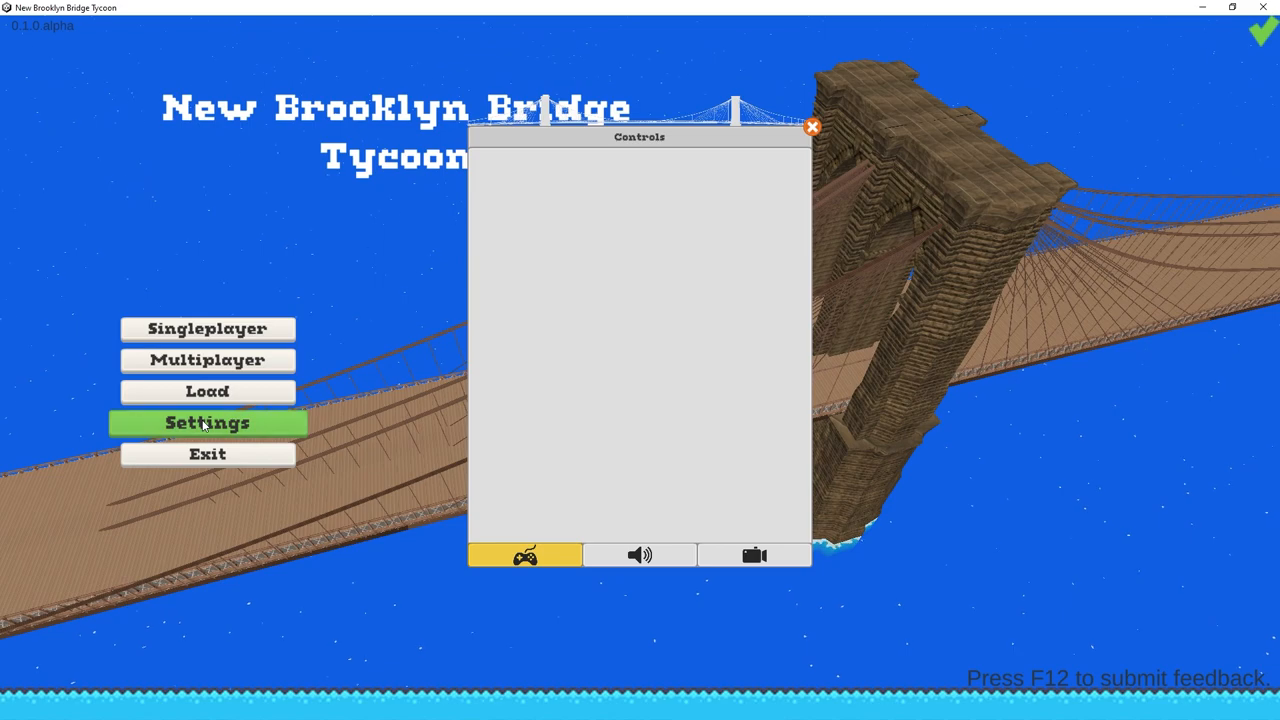
Rename the Burger Place shop to 'Tim' and confirm it in the Property Center.
{"action": "left_click", "coordinate": [754, 554]}
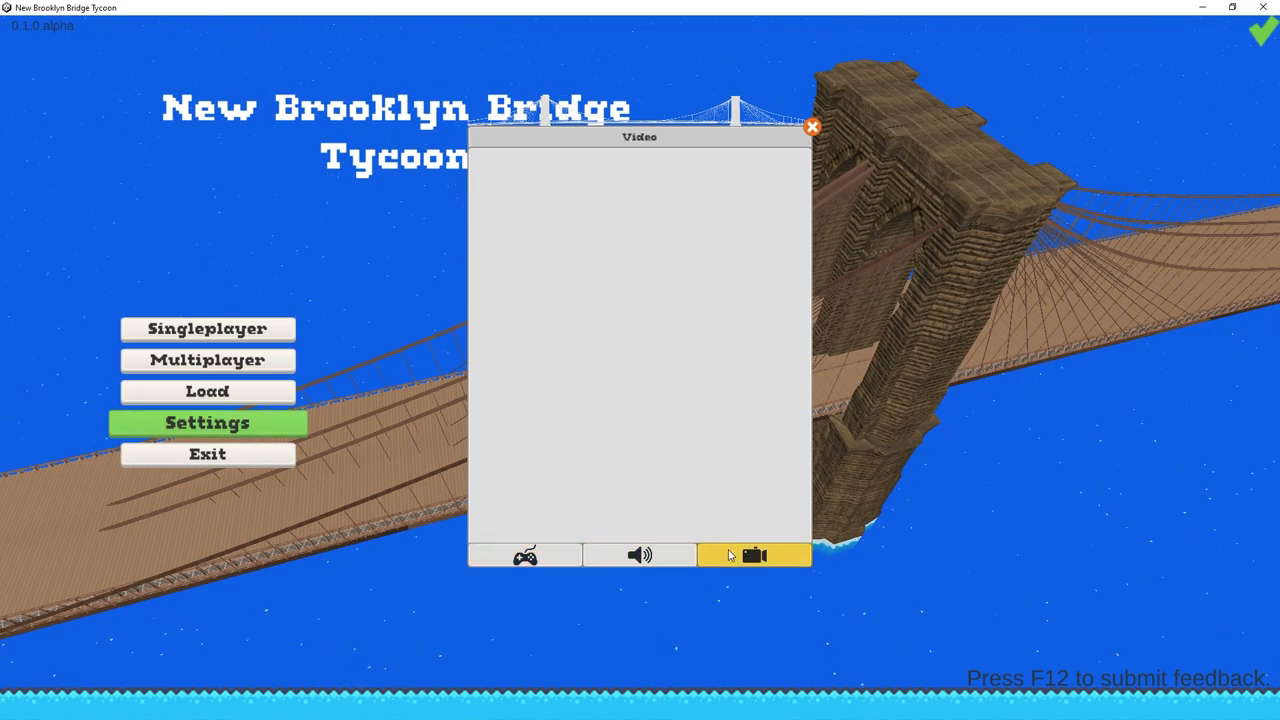
{"action": "left_click", "coordinate": [208, 360]}
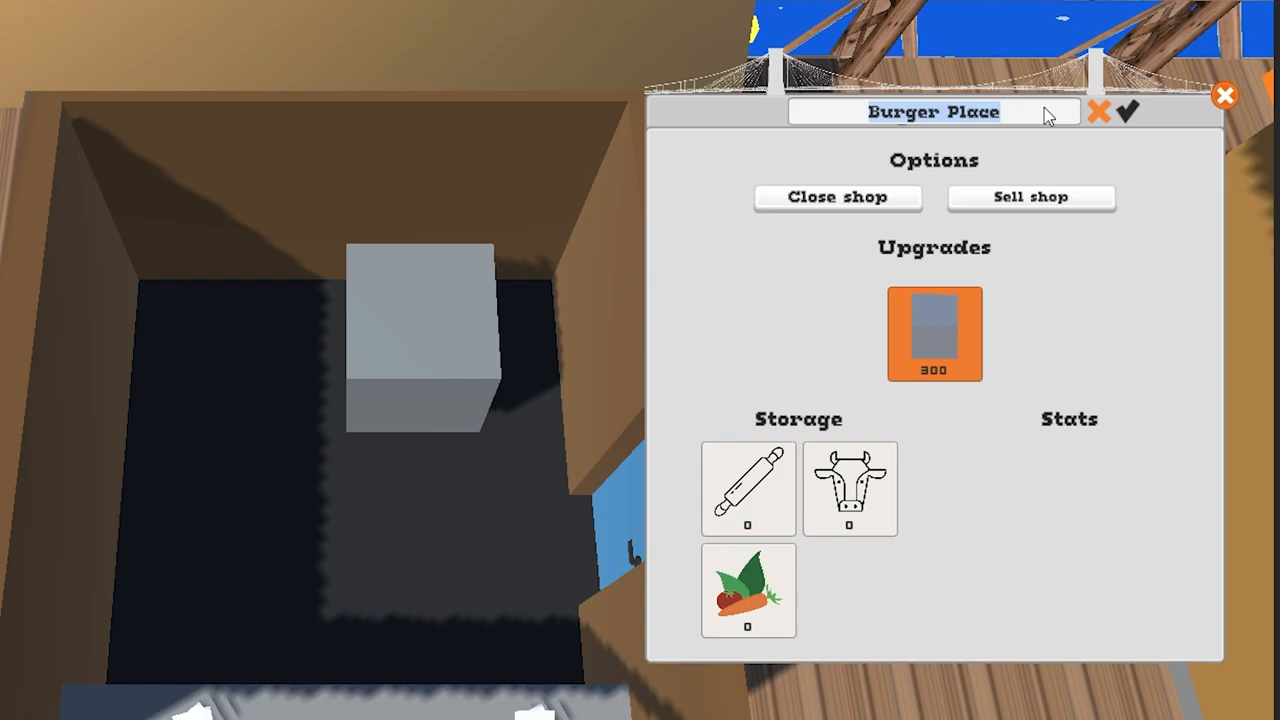
{"action": "type", "text": "Tim"}
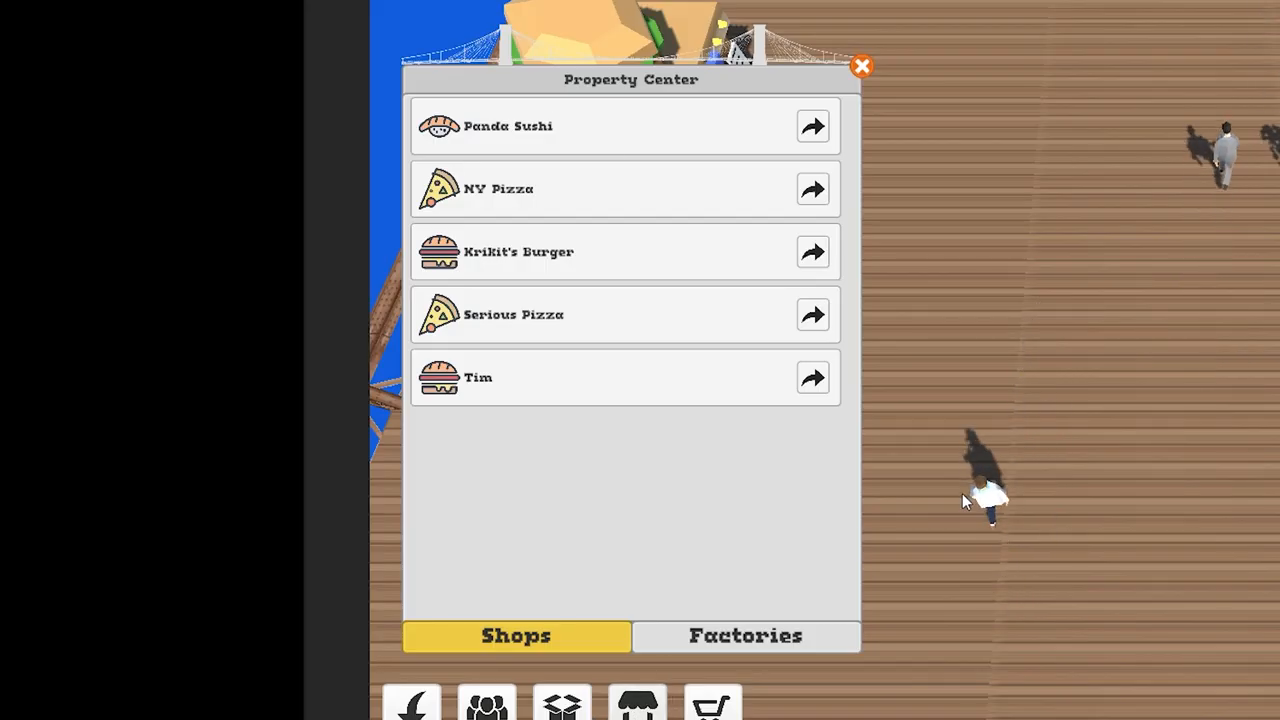
{"action": "left_click", "coordinate": [430, 12]}
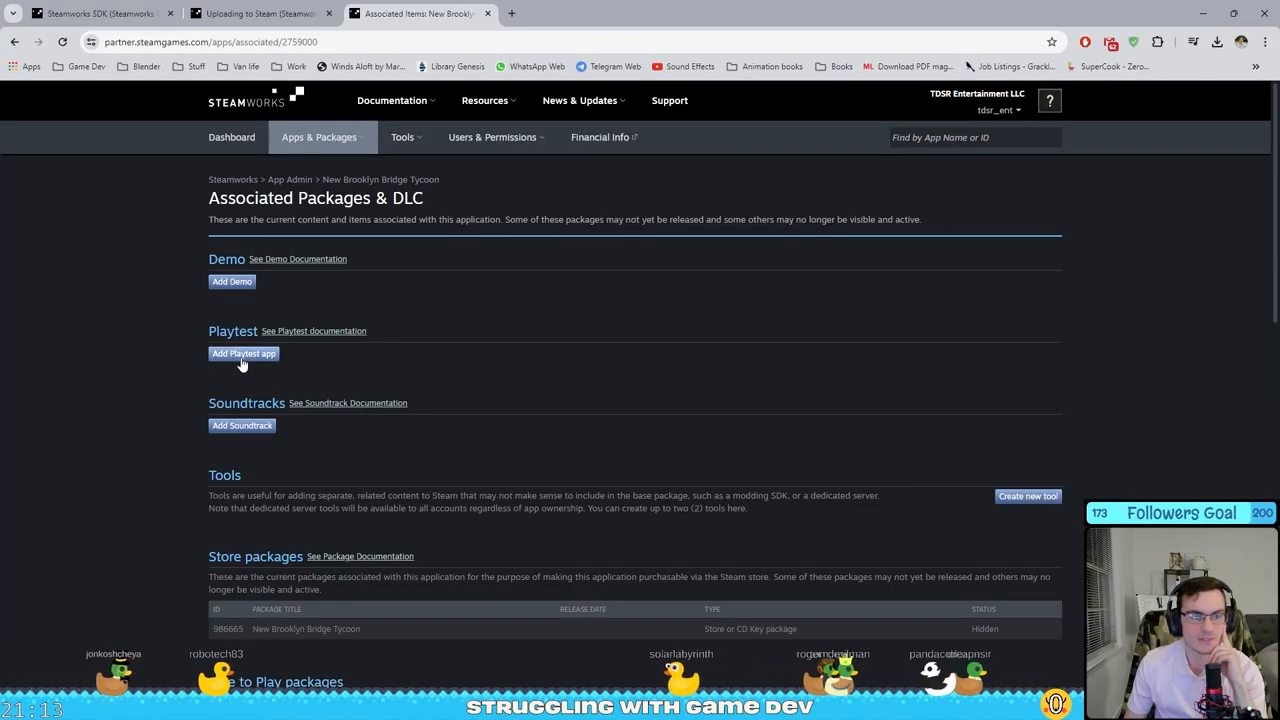
Add a Playtest app in Steamworks, then browse the store page's shop interior screenshot.
{"action": "left_click", "coordinate": [244, 352]}
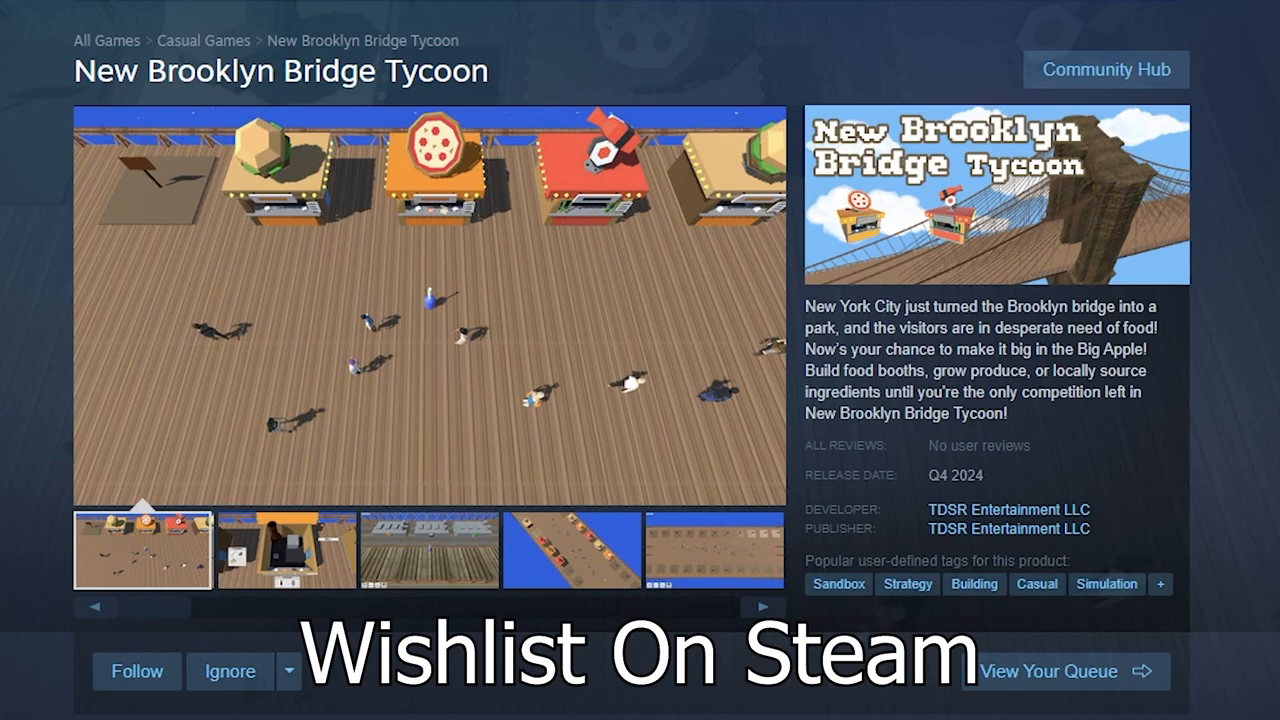
{"action": "left_click", "coordinate": [284, 556]}
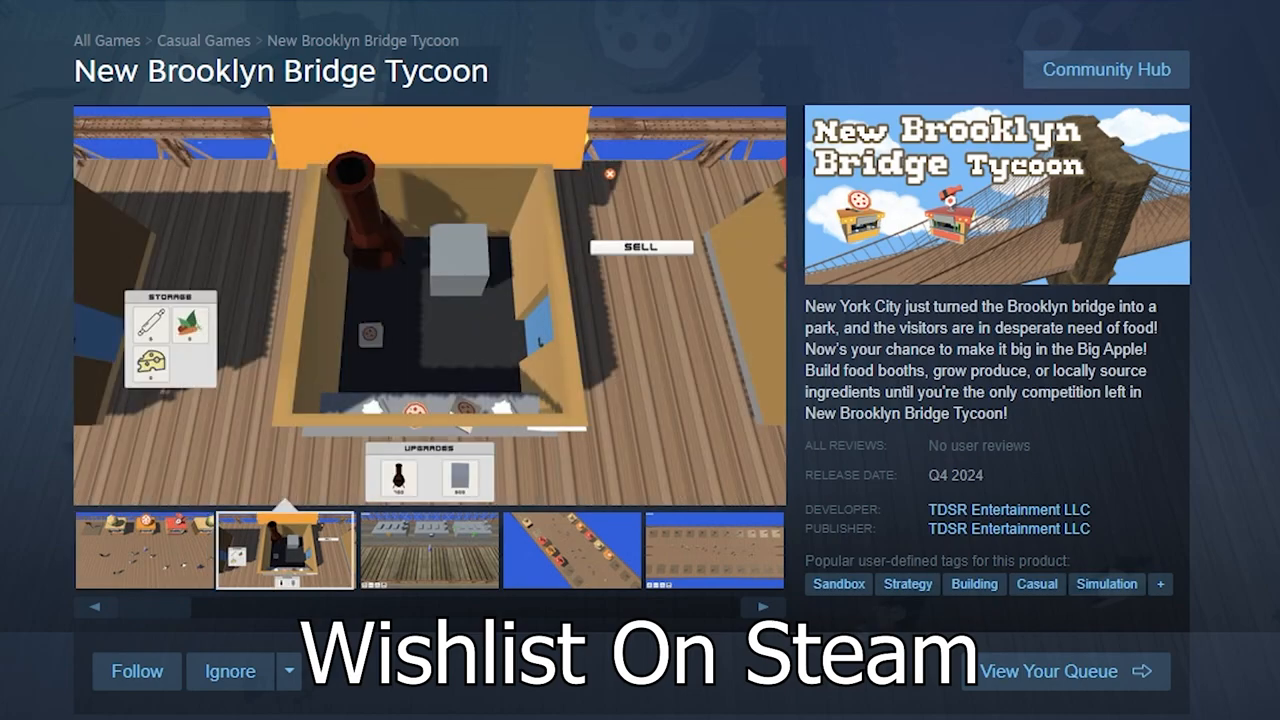